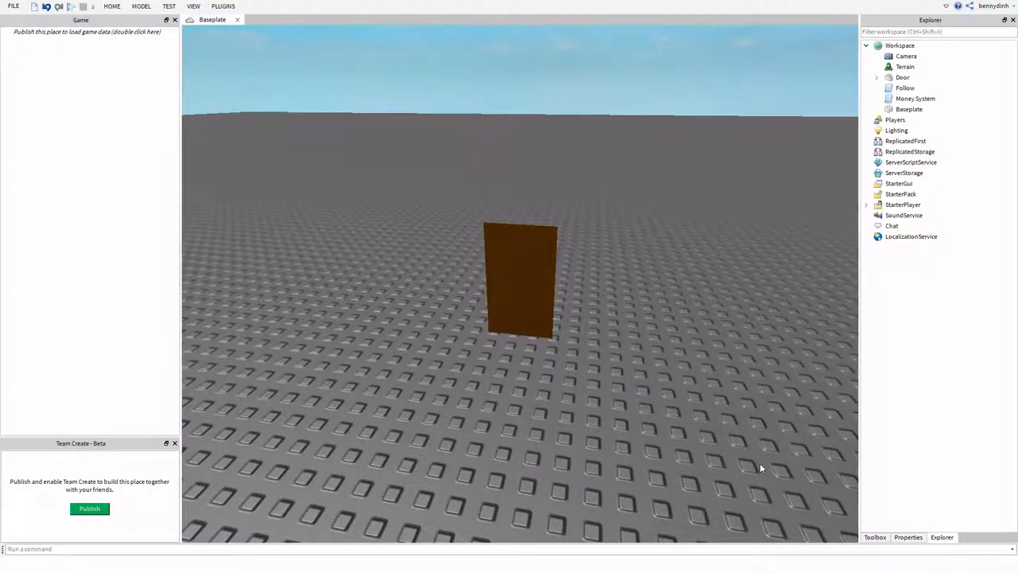
{"action": "mouse_move", "coordinate": [741, 397]}
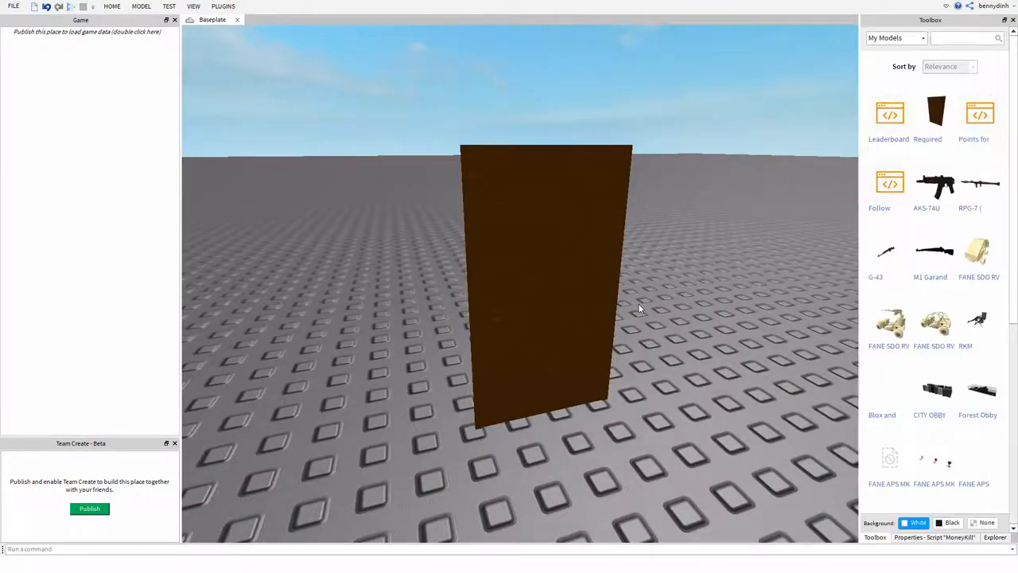
Insert the saved MoneyKill script into the place and show the public Models catalogue
{"action": "left_click", "coordinate": [995, 538]}
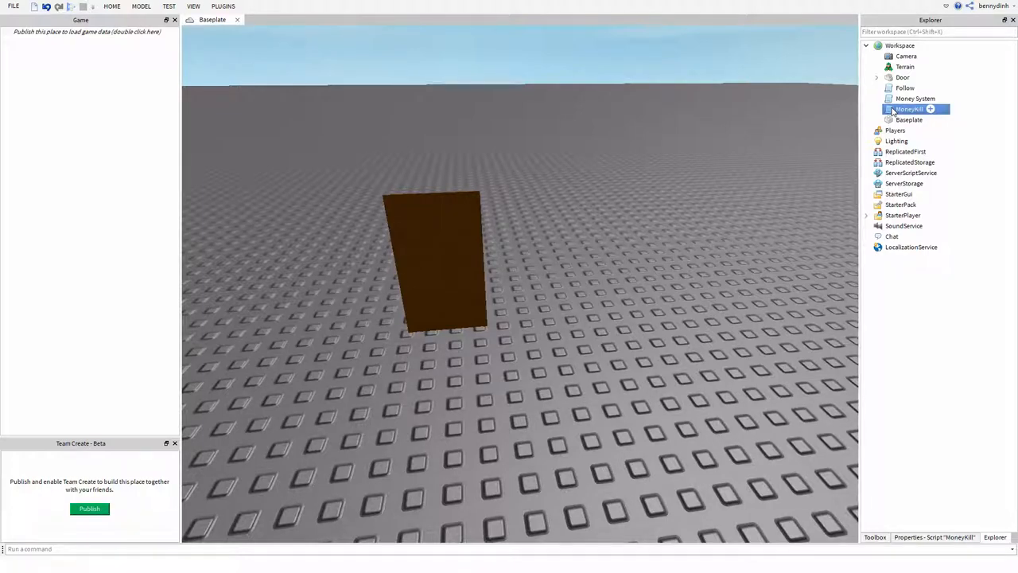
{"action": "left_click", "coordinate": [915, 98]}
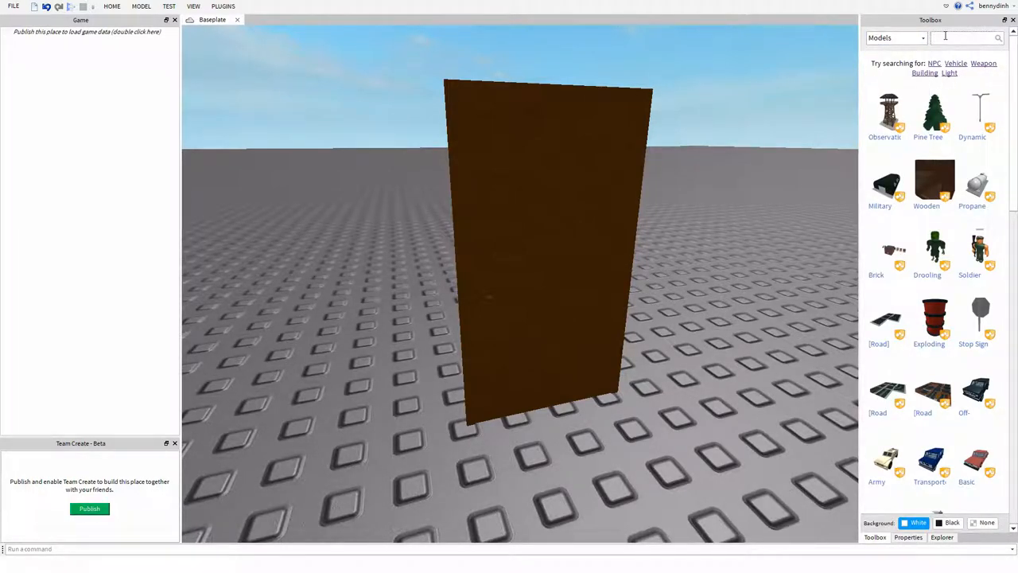
Insert an NPC model found by searching 'npc' and move the Follow script into it
{"action": "type", "text": "npc"}
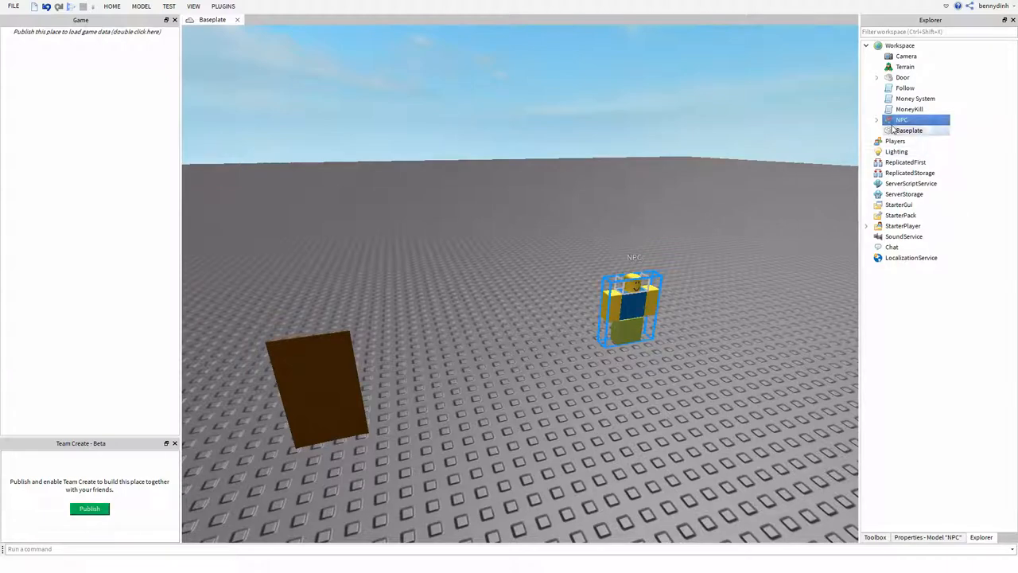
{"action": "left_click", "coordinate": [874, 119]}
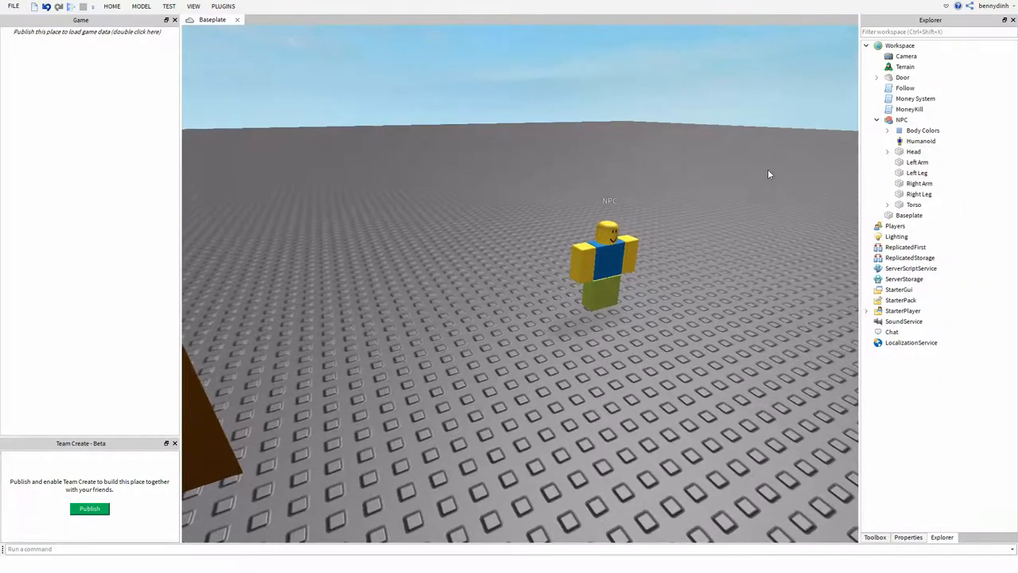
{"action": "left_click", "coordinate": [920, 140]}
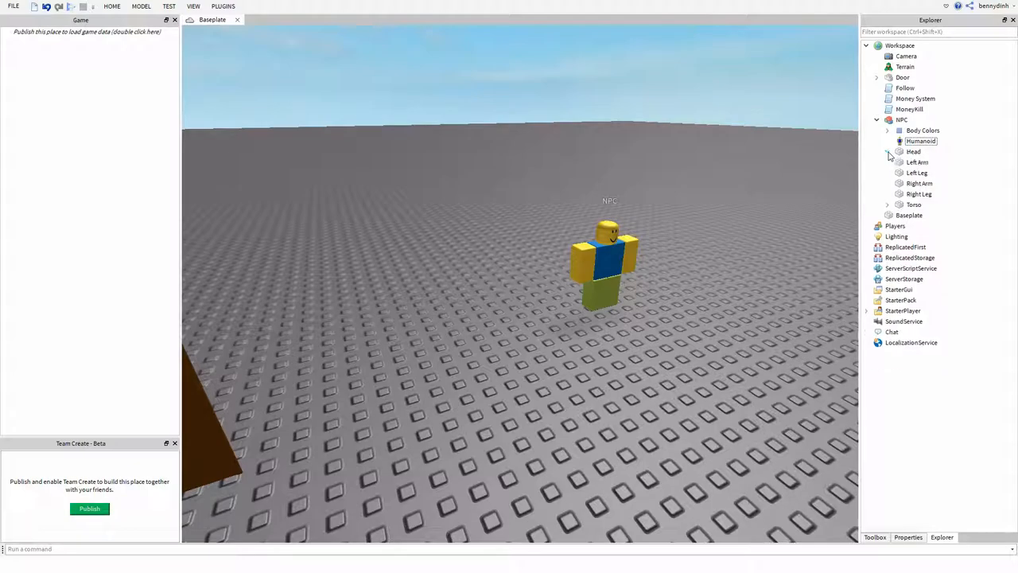
{"action": "left_click", "coordinate": [916, 130]}
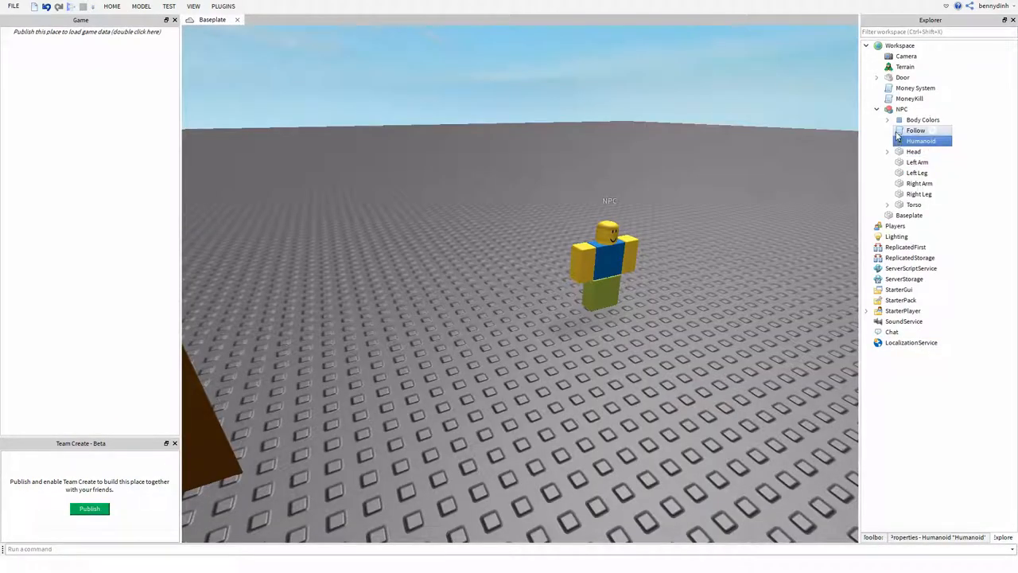
{"action": "double_click", "coordinate": [916, 130]}
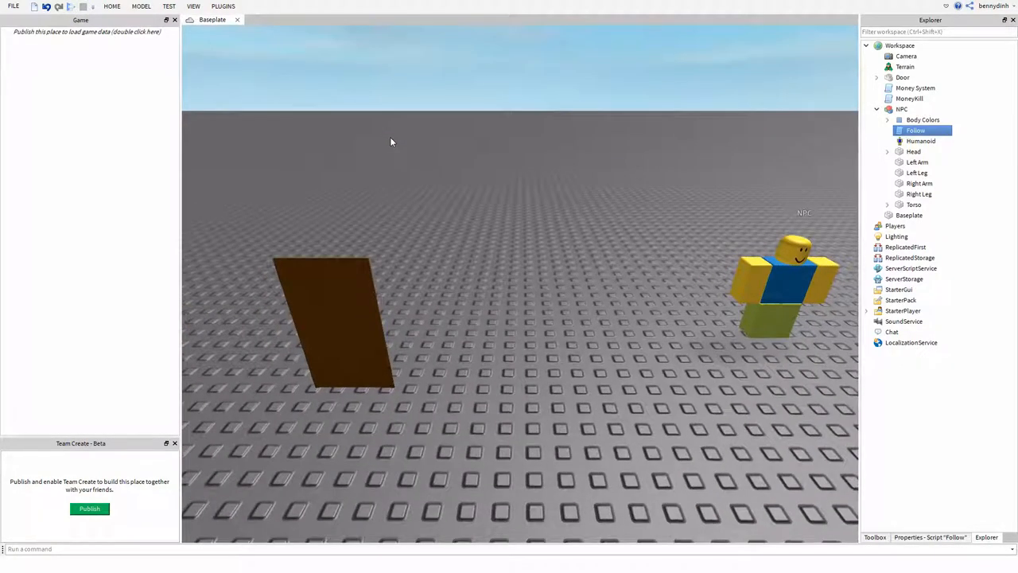
Extend the Follow script's dist value with 0000 and place MoneyKill inside the NPC
{"action": "double_click", "coordinate": [916, 131]}
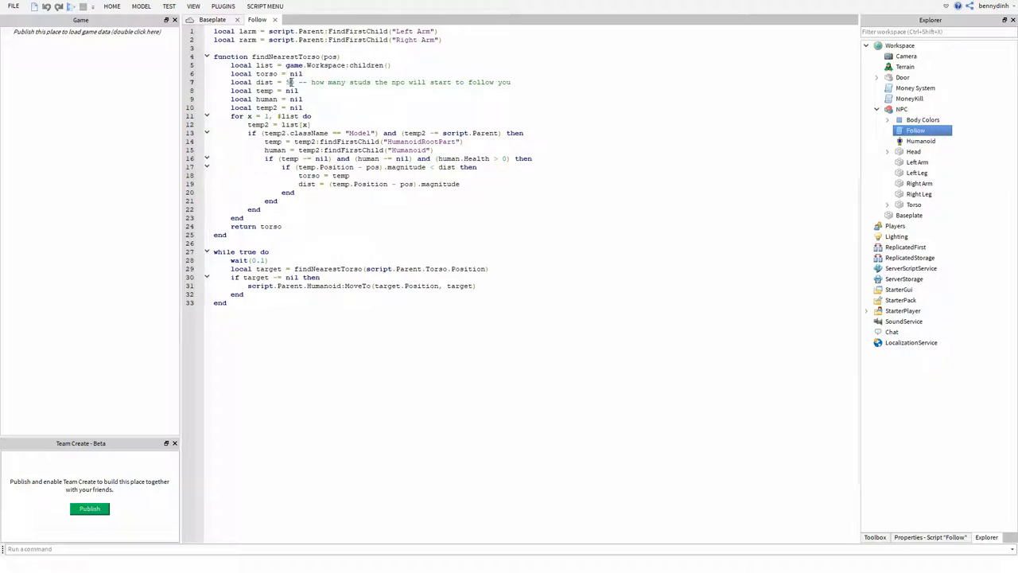
{"action": "type", "text": "0000"}
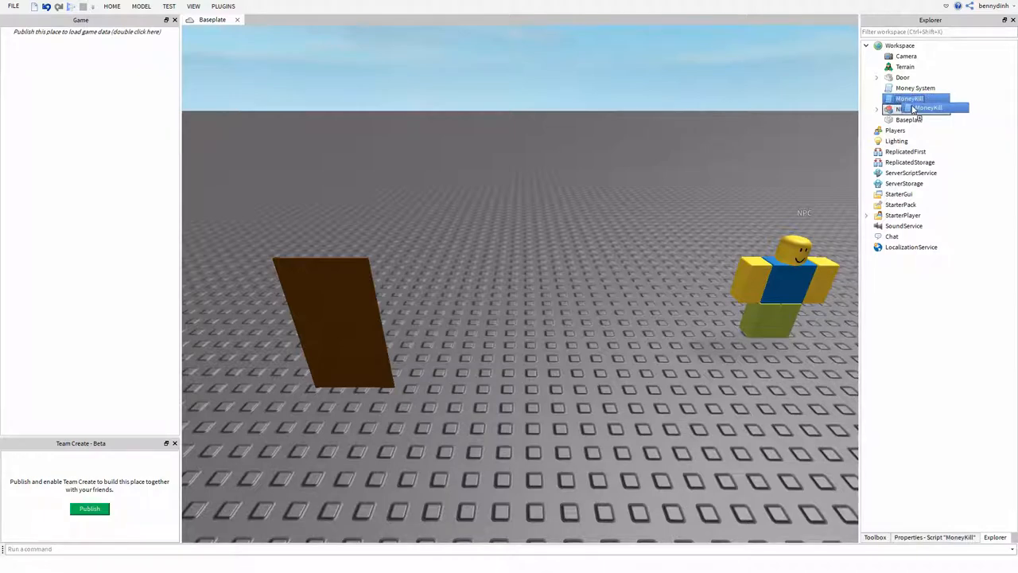
{"action": "double_click", "coordinate": [910, 98]}
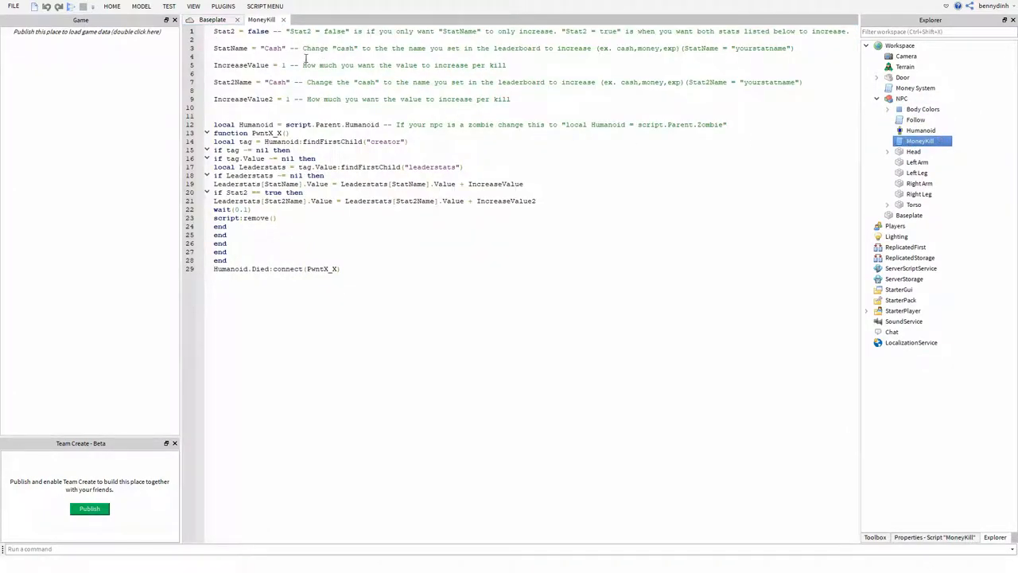
{"action": "left_click", "coordinate": [283, 19]}
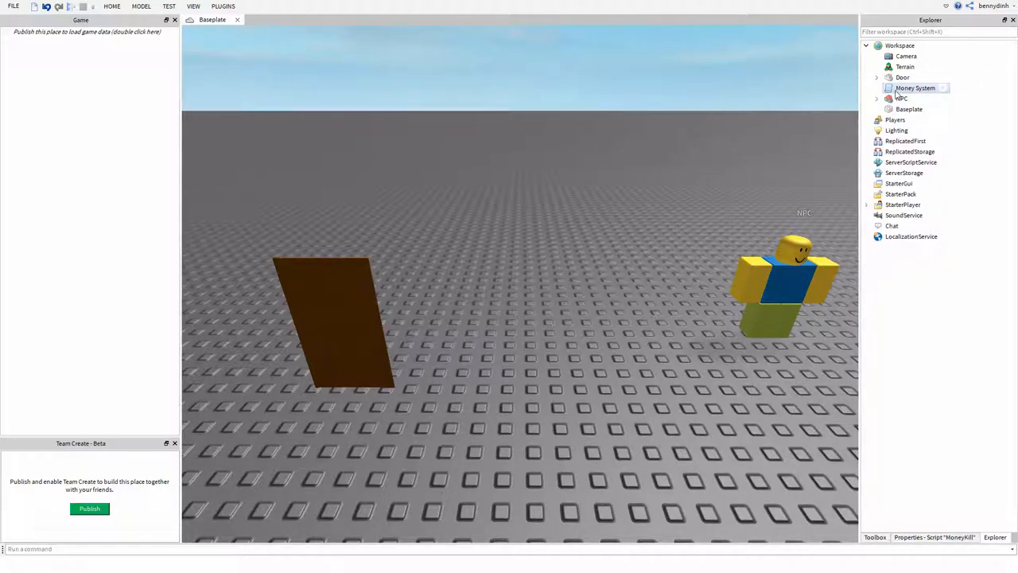
Rename the Money System leaderboard stats to lols and trolls
{"action": "double_click", "coordinate": [915, 87]}
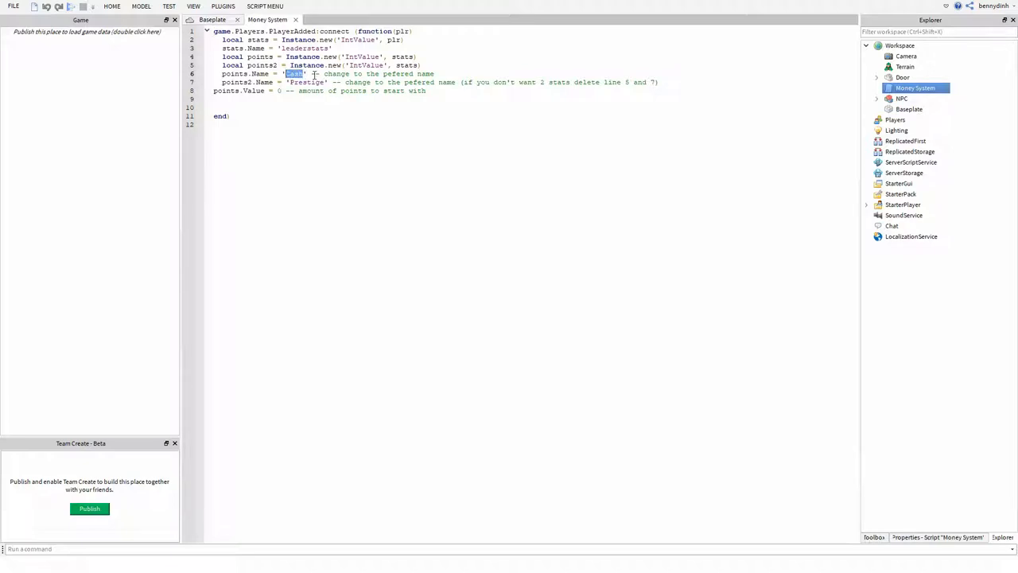
{"action": "type", "text": "lola"}
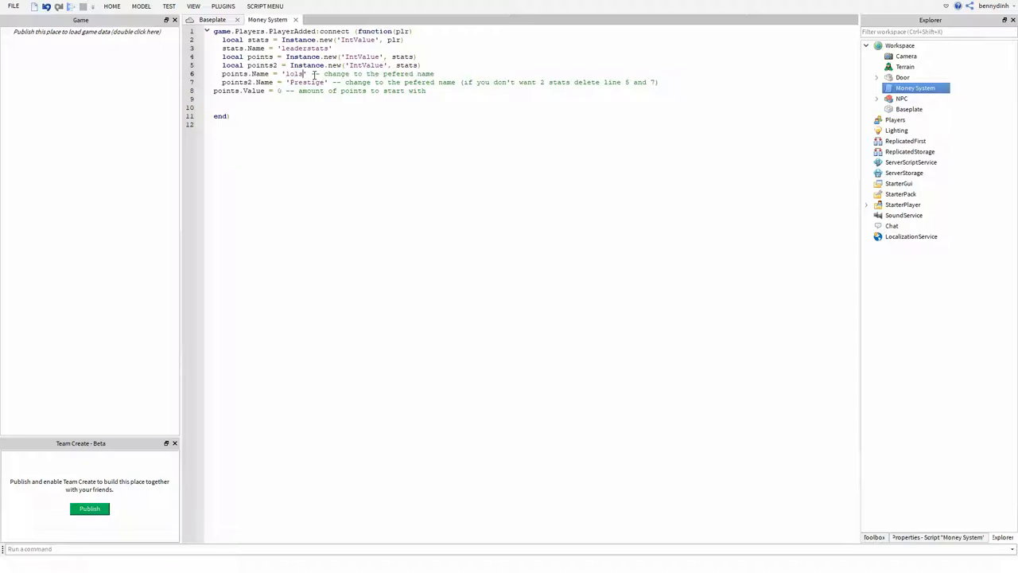
{"action": "double_click", "coordinate": [307, 83]}
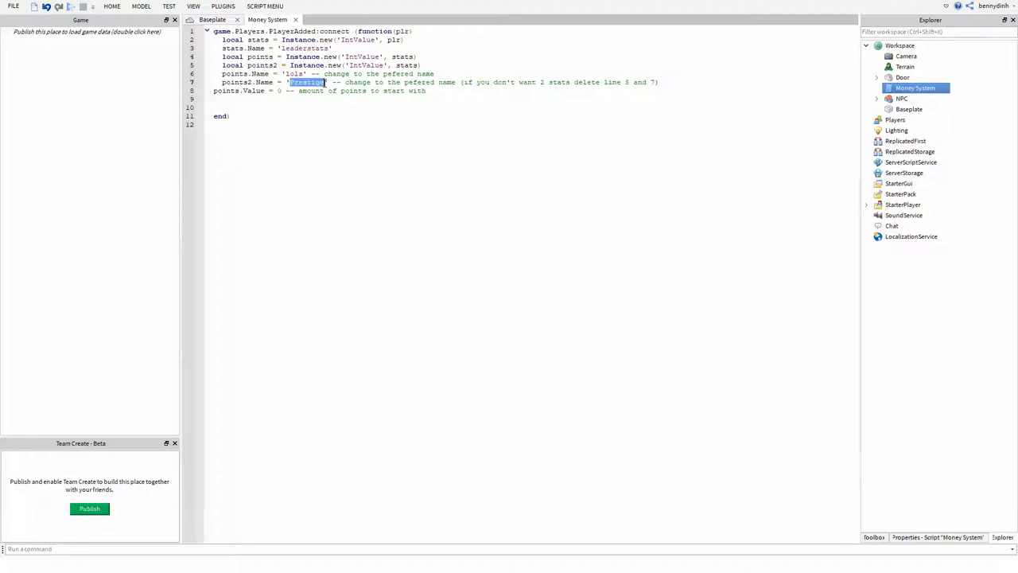
{"action": "type", "text": "trolls"}
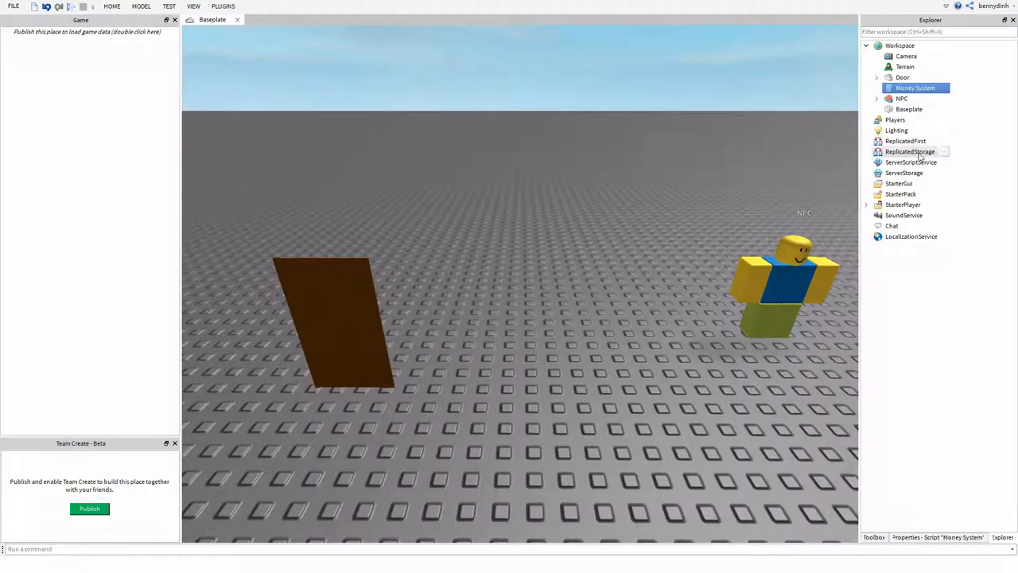
Set the NPC's MoneyKill StatName to lols and Stat2Name to trolls, then duplicate the NPC twice
{"action": "left_click", "coordinate": [877, 99]}
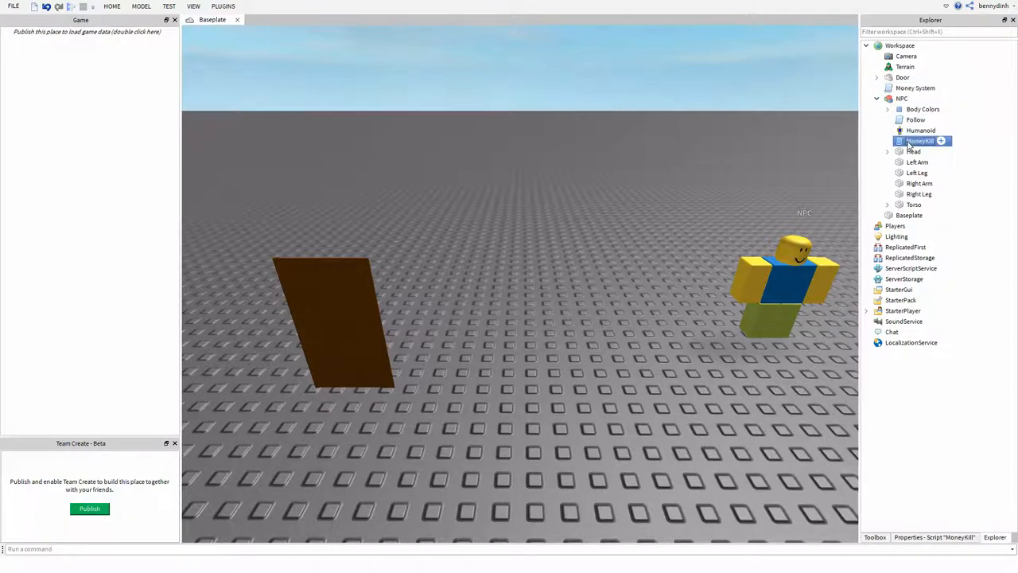
{"action": "double_click", "coordinate": [919, 140]}
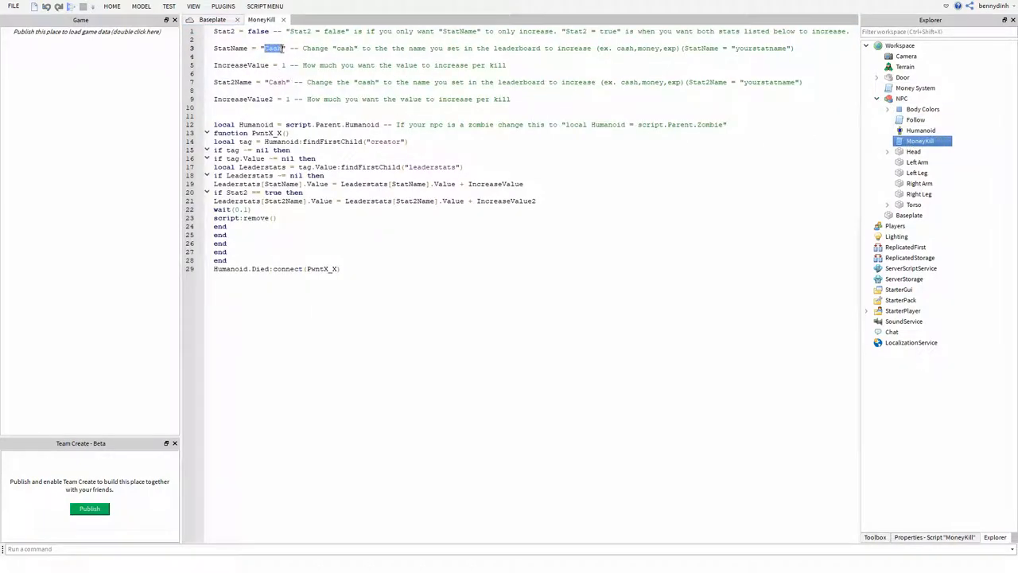
{"action": "type", "text": "1"}
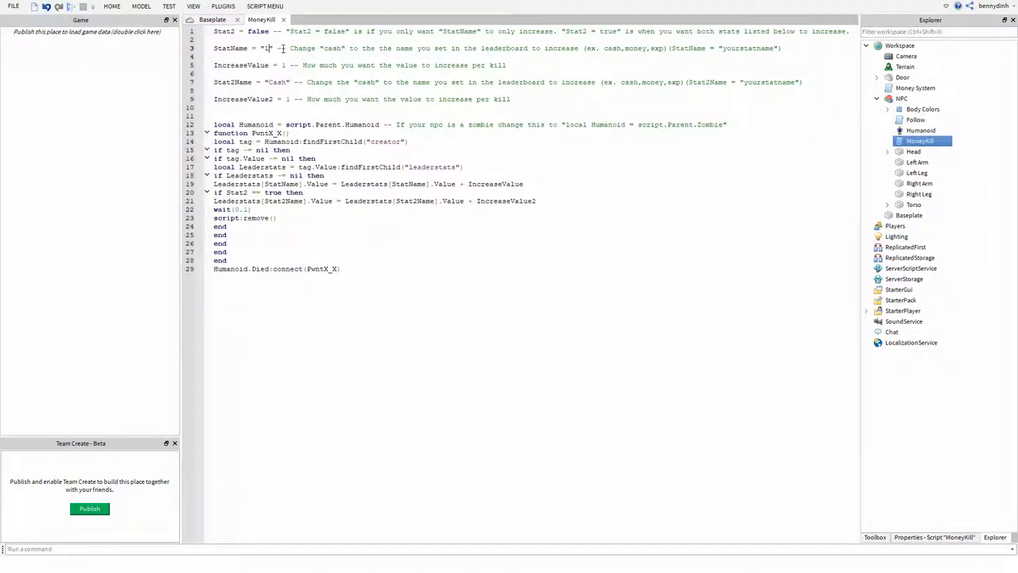
{"action": "type", "text": "ols"}
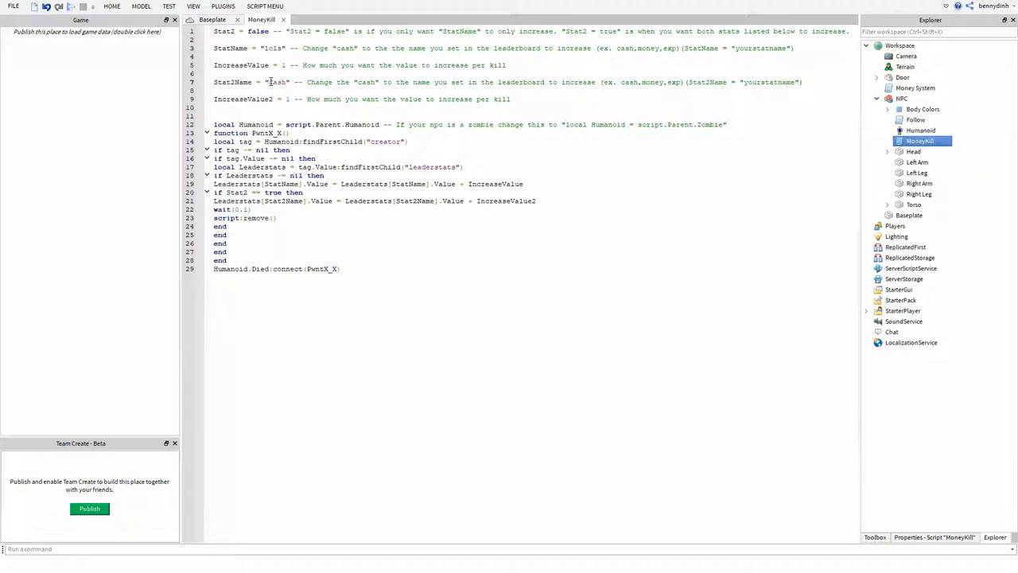
{"action": "type", "text": "troll"}
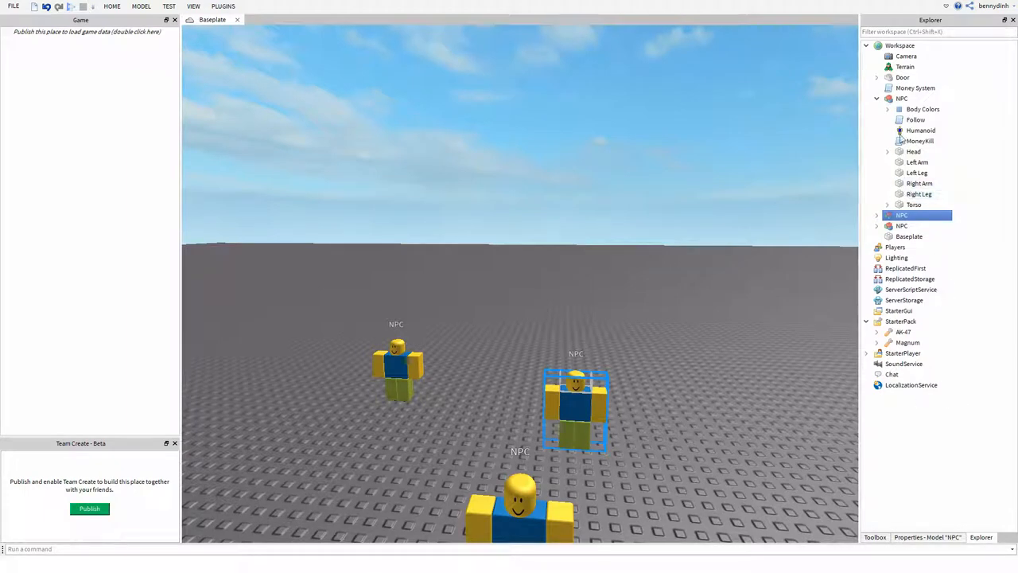
Set Stat2 to true in the second NPC copy's MoneyKill script
{"action": "left_click", "coordinate": [875, 226]}
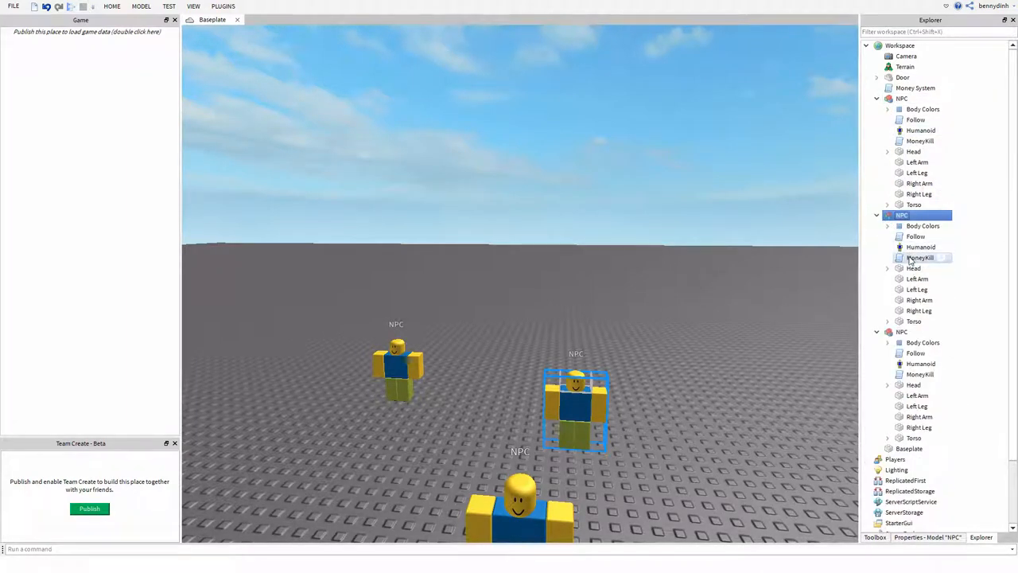
{"action": "double_click", "coordinate": [919, 258]}
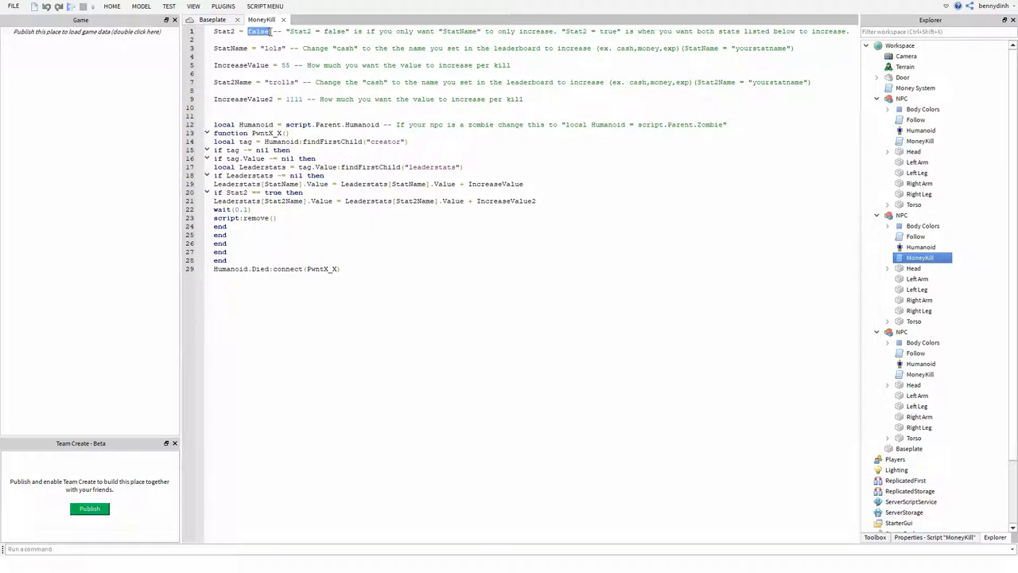
{"action": "type", "text": "true"}
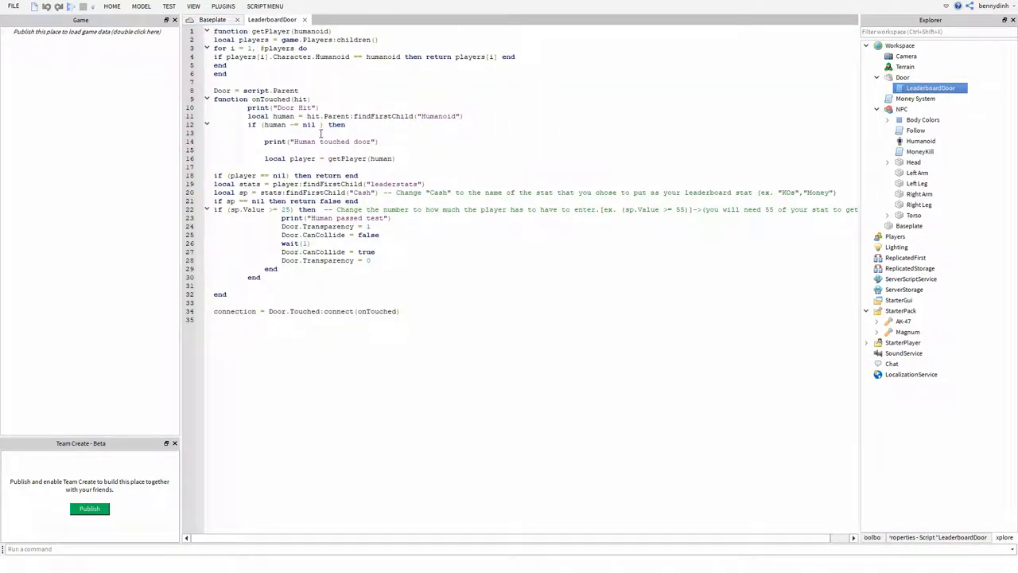
Make the LeaderboardDoor require 1514 of the trolls stat and return to the 3D scene
{"action": "double_click", "coordinate": [286, 210]}
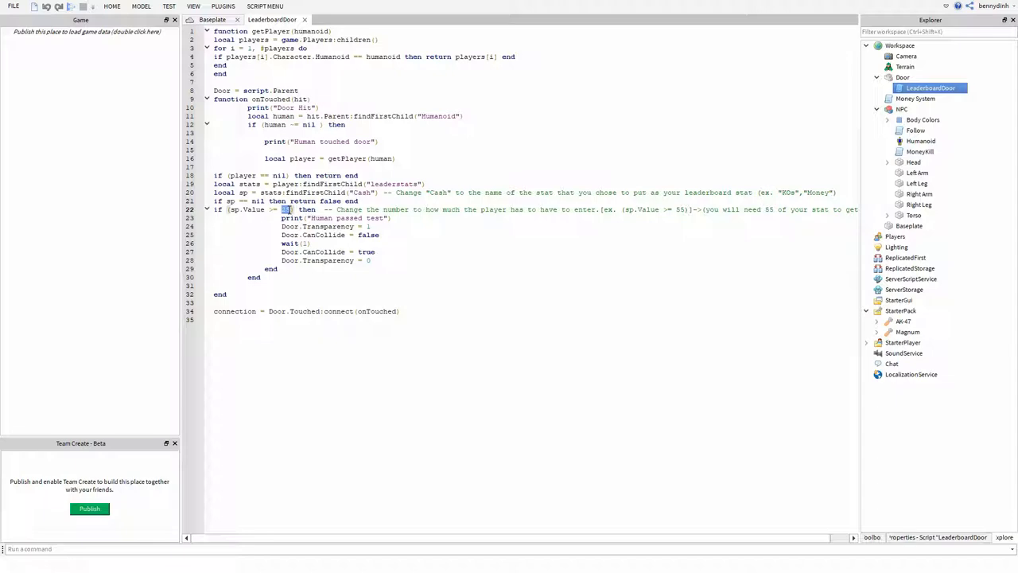
{"action": "type", "text": "1514"}
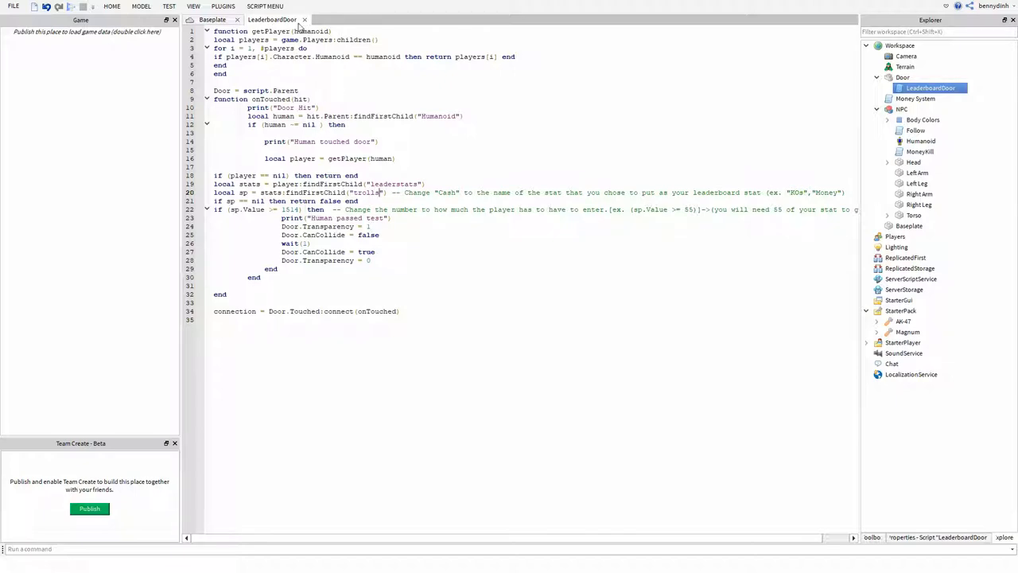
{"action": "left_click", "coordinate": [306, 19]}
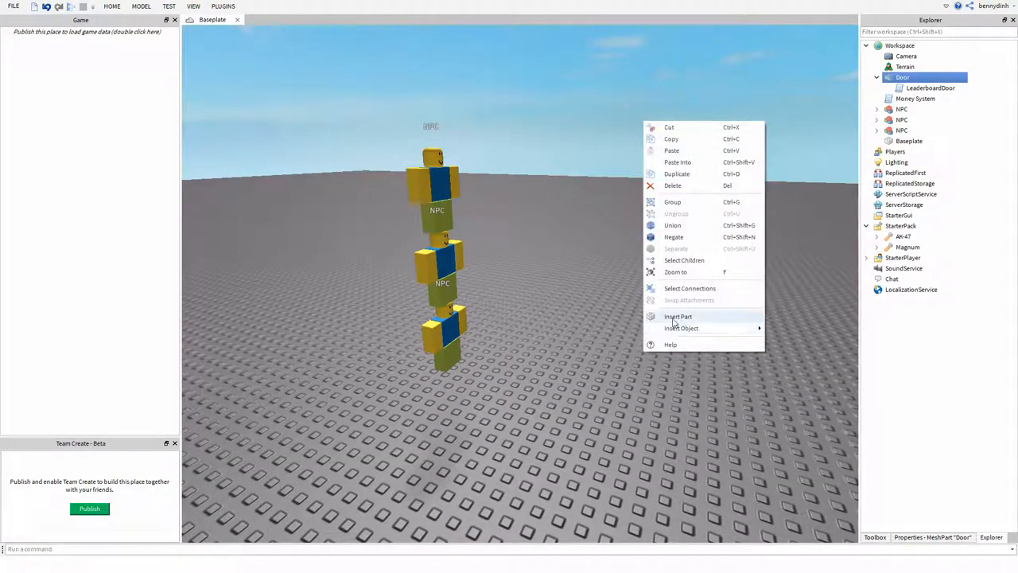
Delete the pointz2.Name line from the Money System script so only the Lols stat remains
{"action": "left_click", "coordinate": [678, 315]}
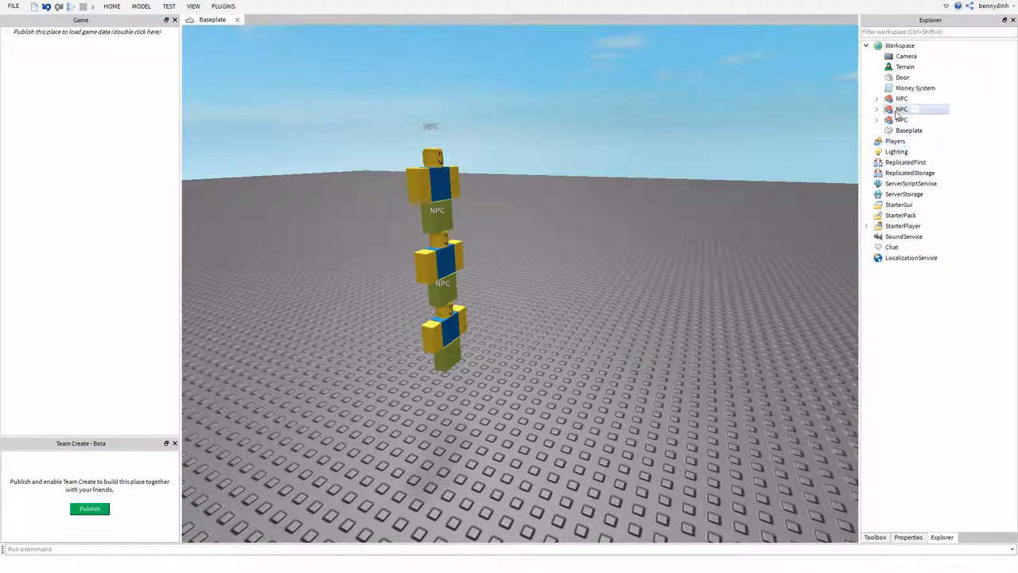
{"action": "double_click", "coordinate": [914, 88]}
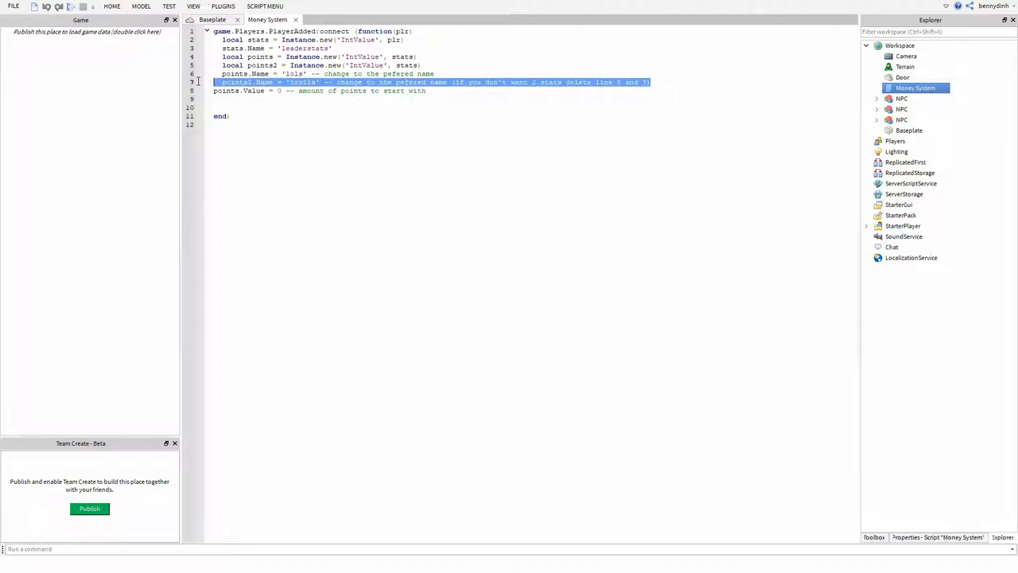
{"action": "key", "text": "Delete"}
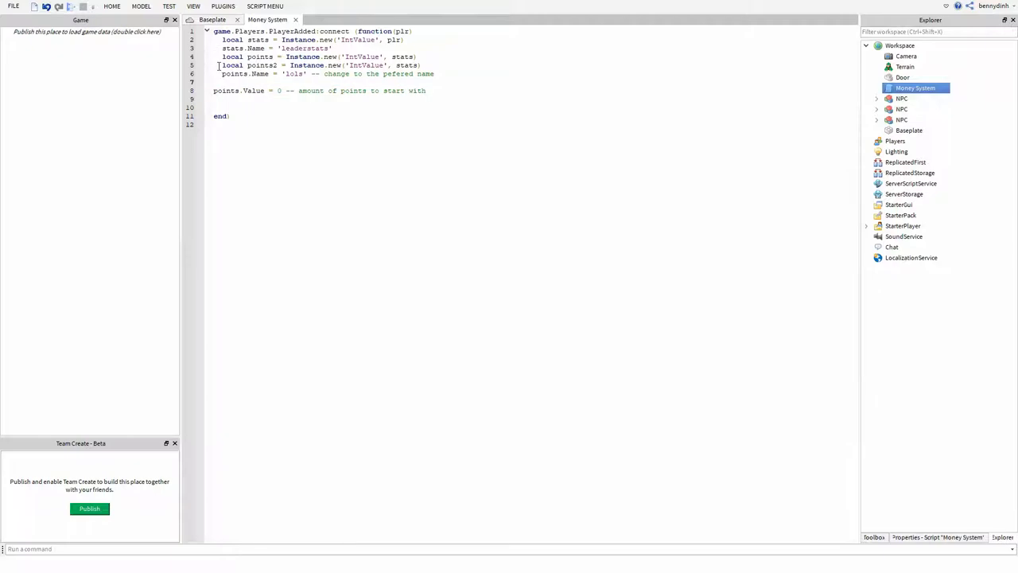